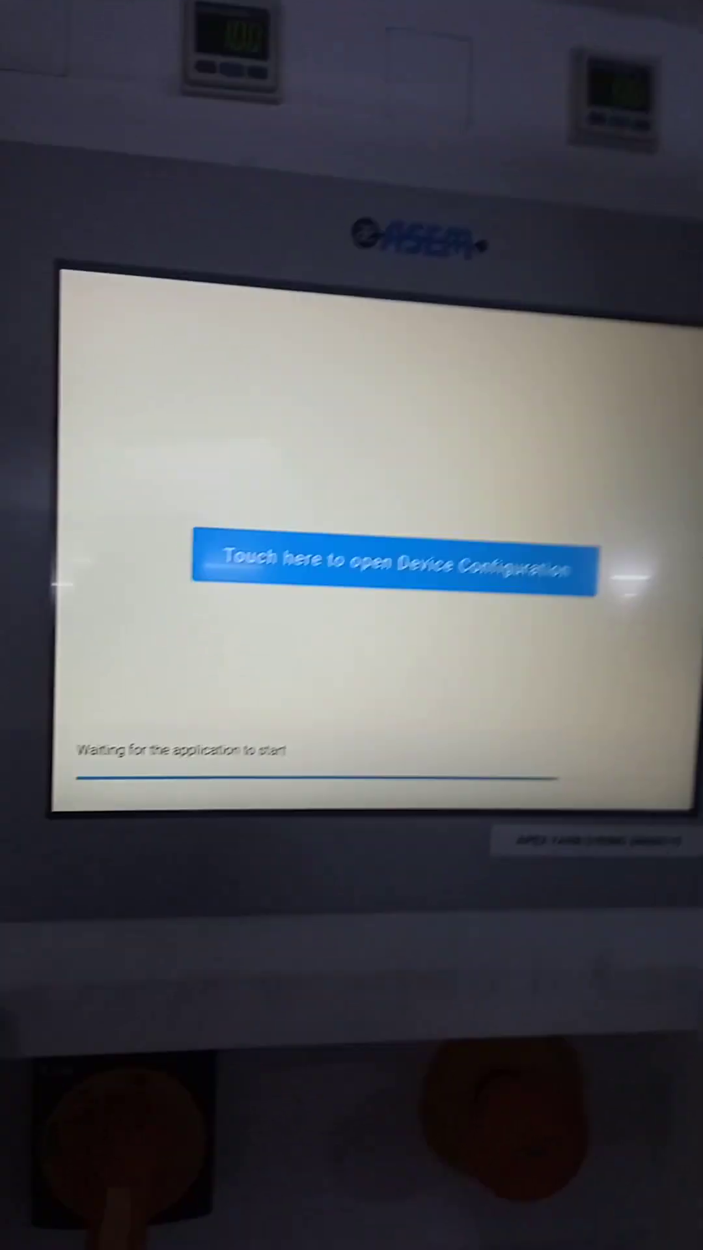
# - Leave the Device Configuration prompt untouched so the application loading spinner appears
pyautogui.click(391, 568)
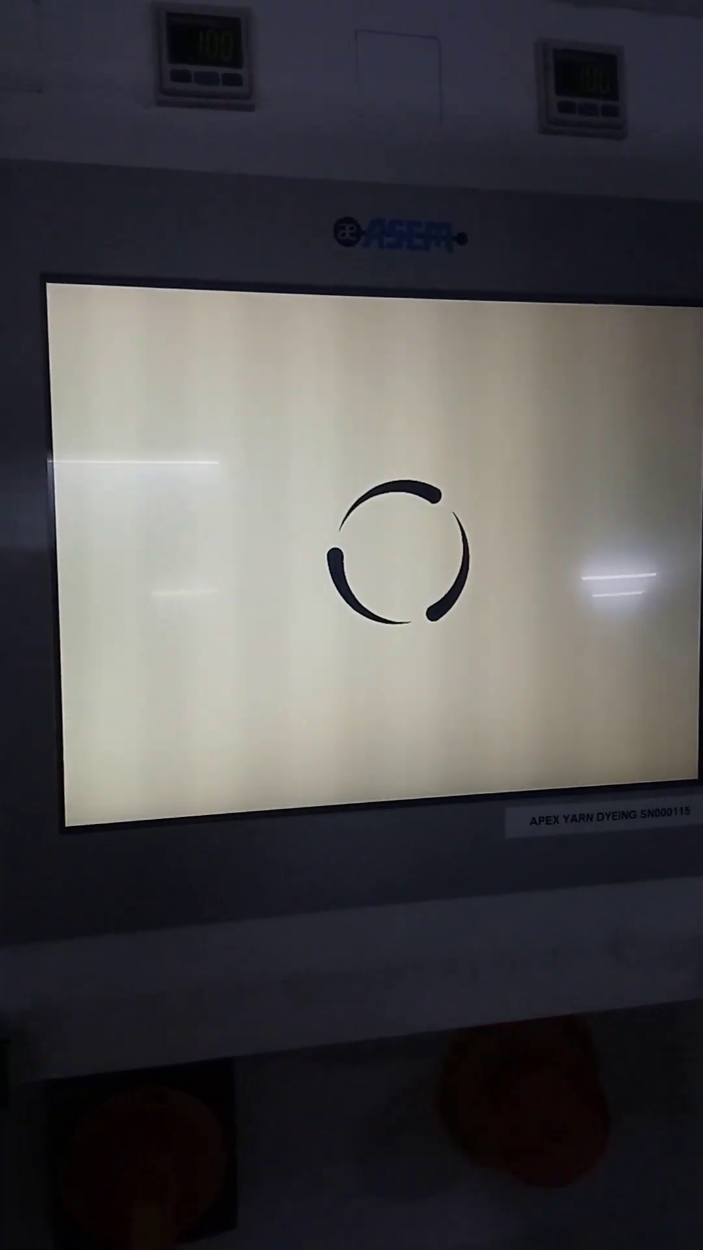